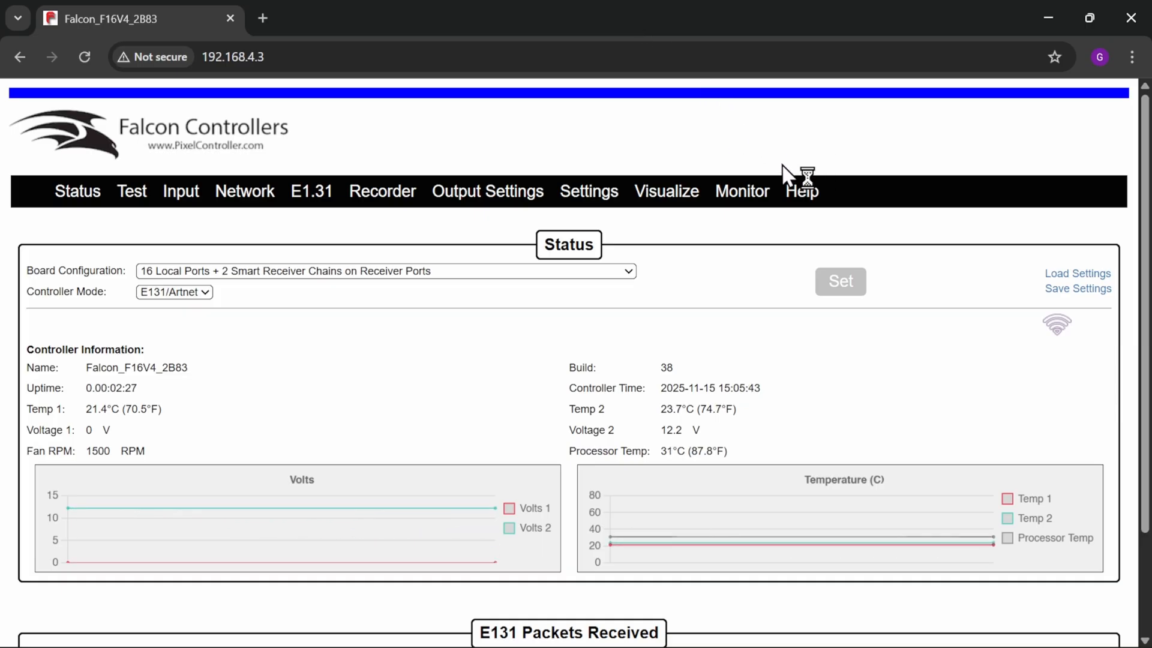
{"action": "mouse_move", "coordinate": [588, 176]}
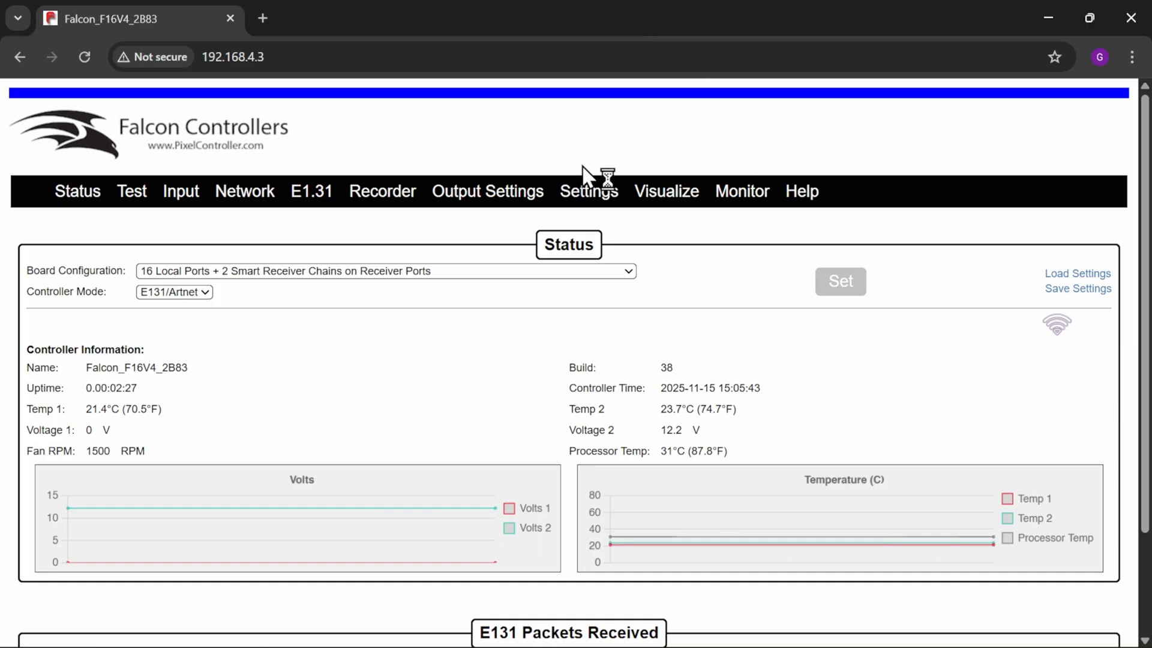
Open the controller Settings page and scroll down to the Firmware section
{"action": "left_click", "coordinate": [588, 190]}
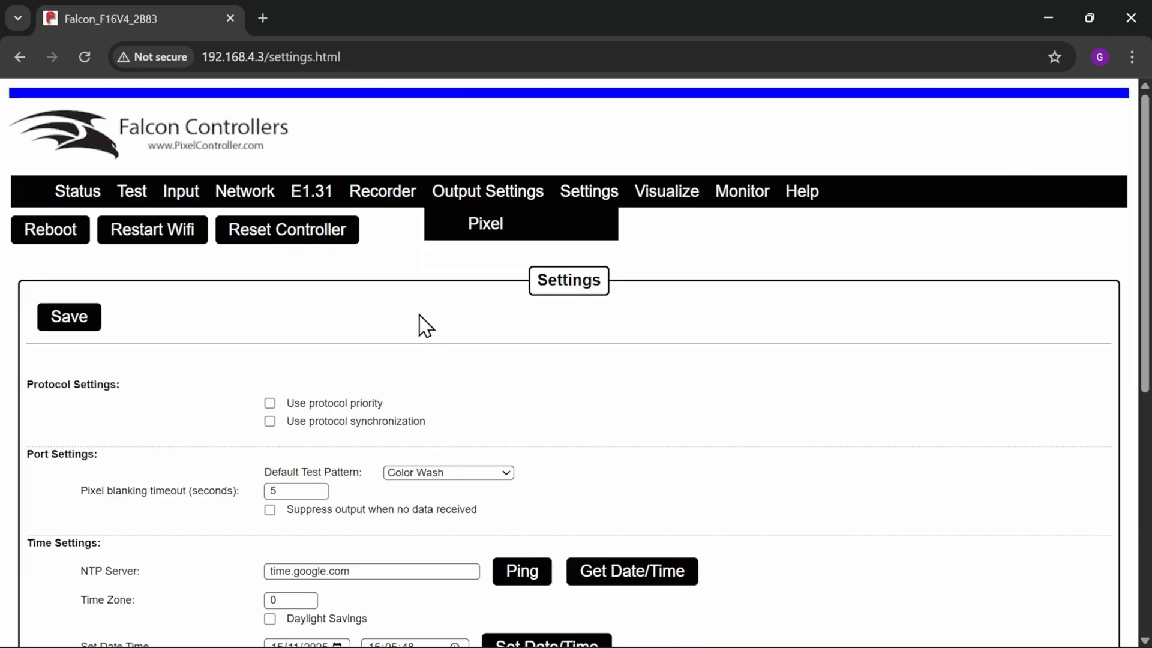
{"action": "scroll", "scroll_direction": "down", "scroll_amount": 3}
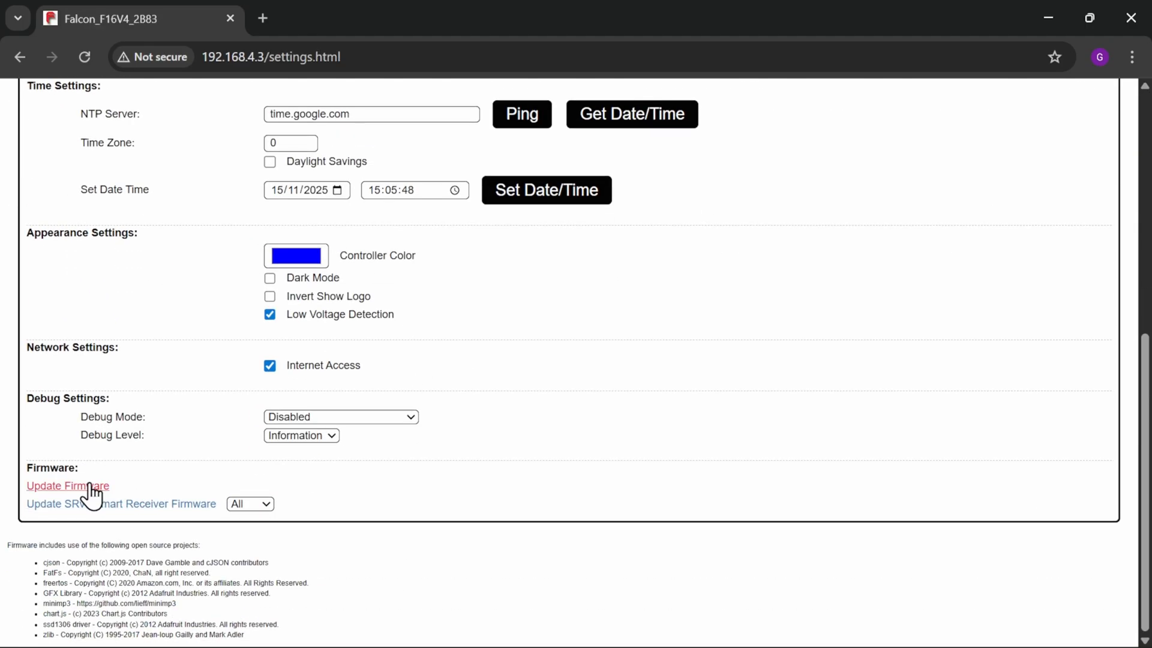
Select Falcon_16_V4_Firmware_38 from prs > Software > Falcon as the firmware update file
{"action": "left_click", "coordinate": [67, 485]}
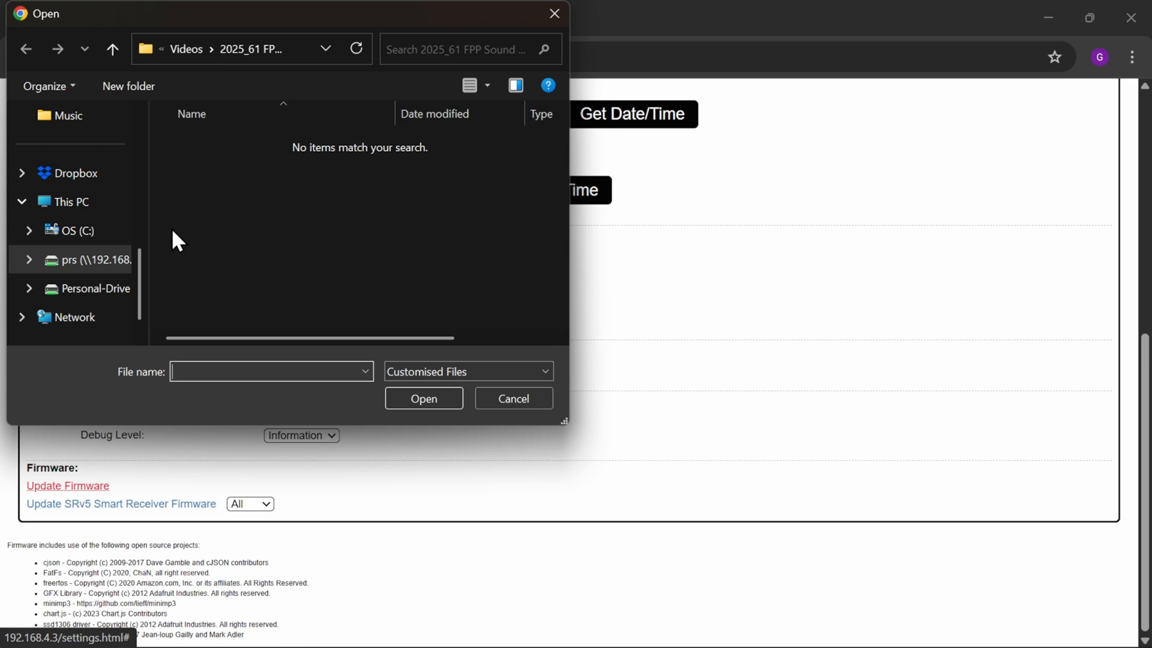
{"action": "left_click", "coordinate": [95, 260]}
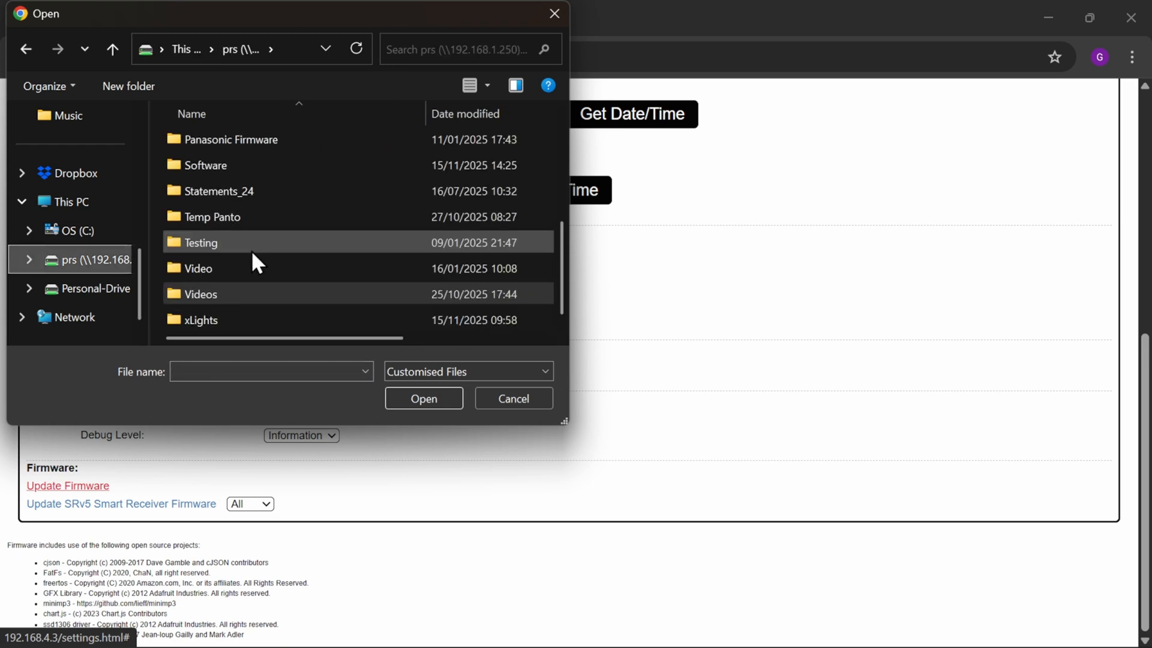
{"action": "double_click", "coordinate": [205, 164]}
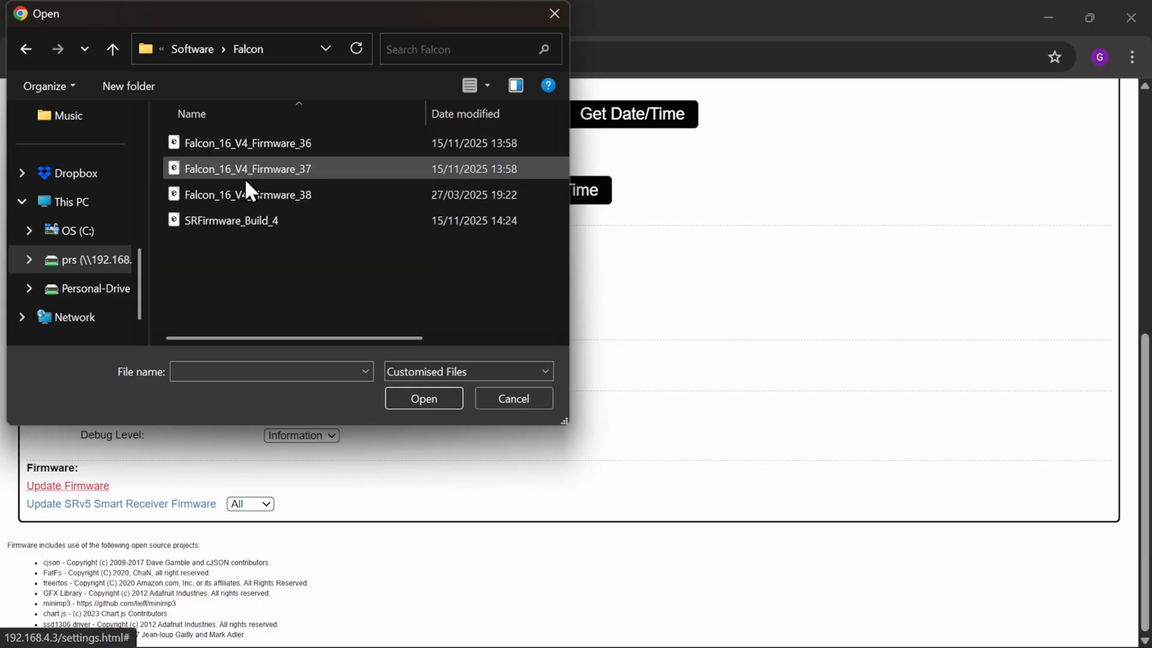
{"action": "left_click", "coordinate": [248, 194]}
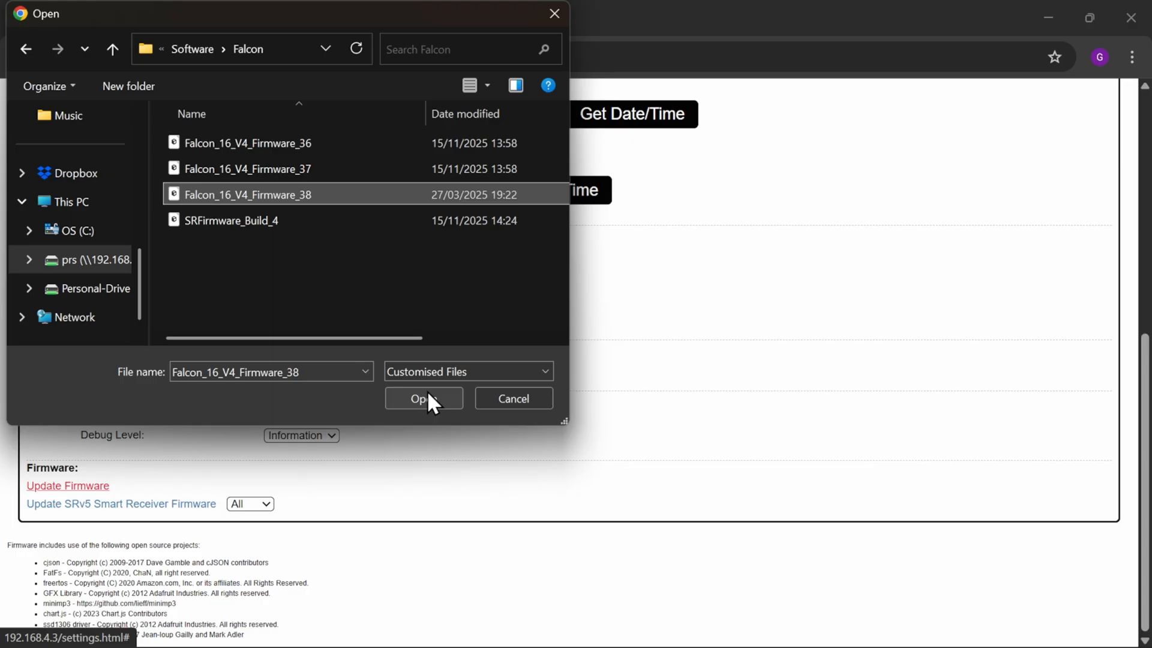
{"action": "left_click", "coordinate": [419, 398]}
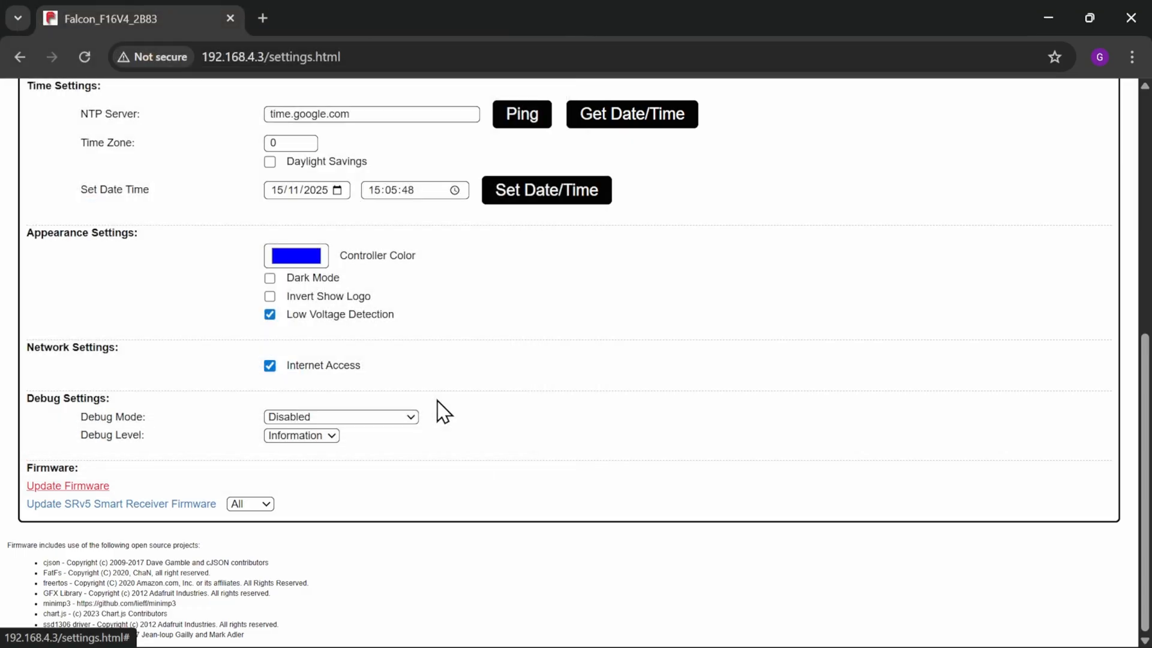